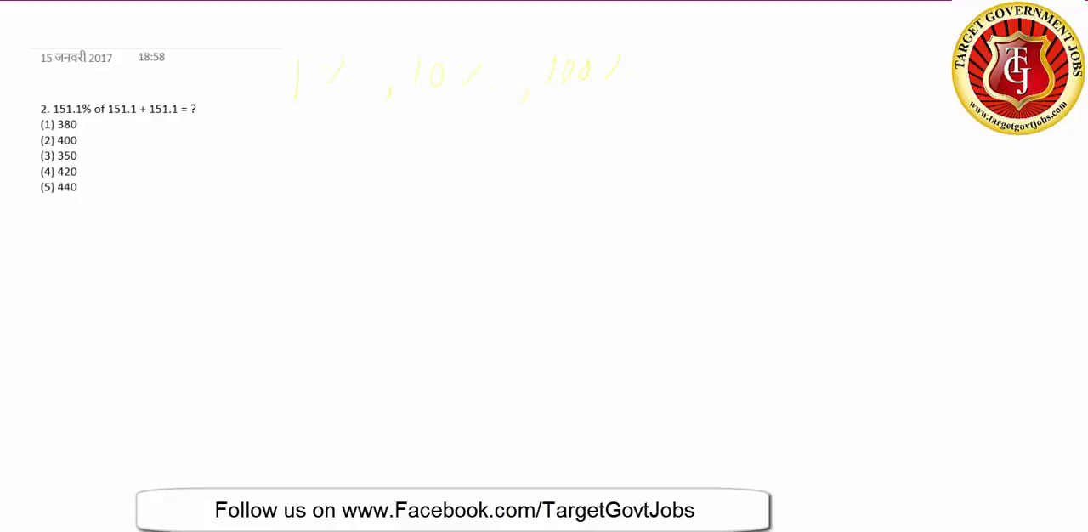
# Step: Underline the '1%, 10%, 100%' note in yellow ink and write 1050 beneath it
pyautogui.moveTo(288, 102); pyautogui.dragTo(617, 100)
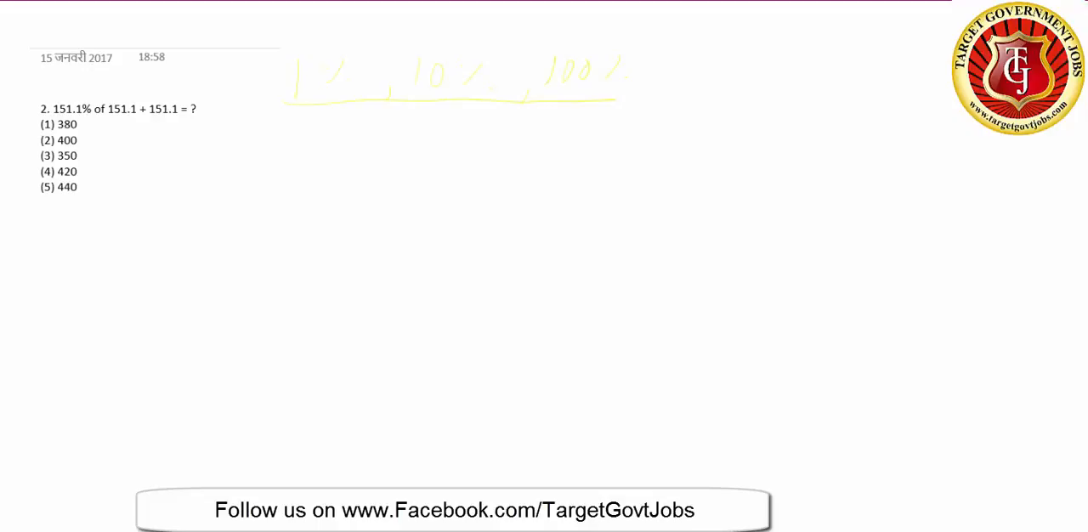
pyautogui.moveTo(497, 157); pyautogui.dragTo(531, 187)
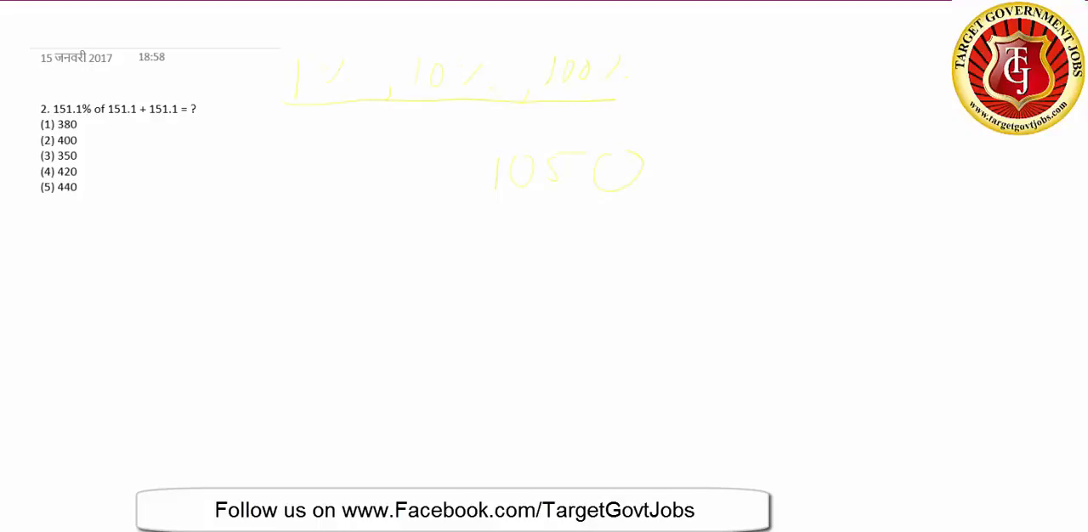
pyautogui.moveTo(489, 201); pyautogui.dragTo(655, 201)
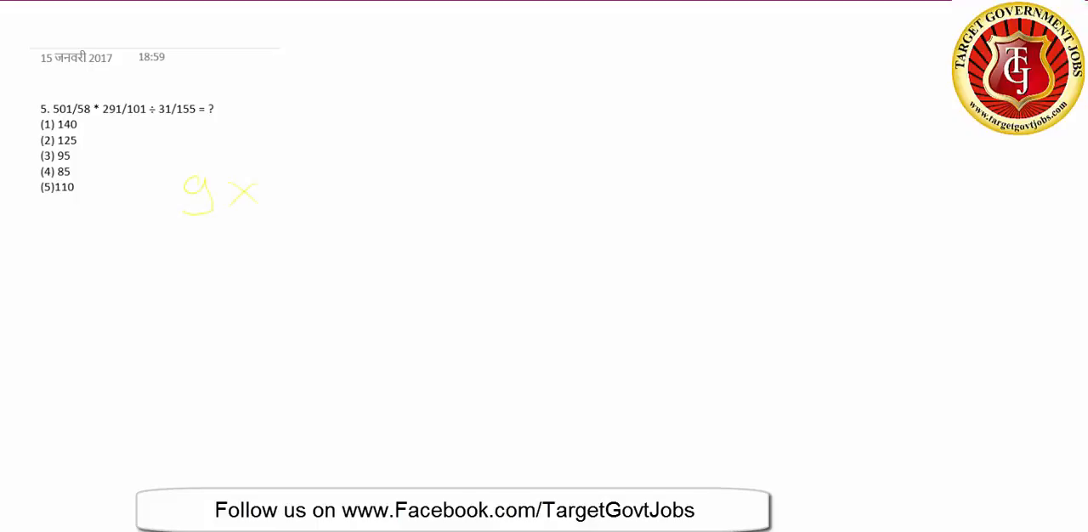
# Step: Write 9 × 29 × 5 with 8·5 under the 9, then underline 29 × 5
pyautogui.moveTo(281, 178); pyautogui.dragTo(298, 204)
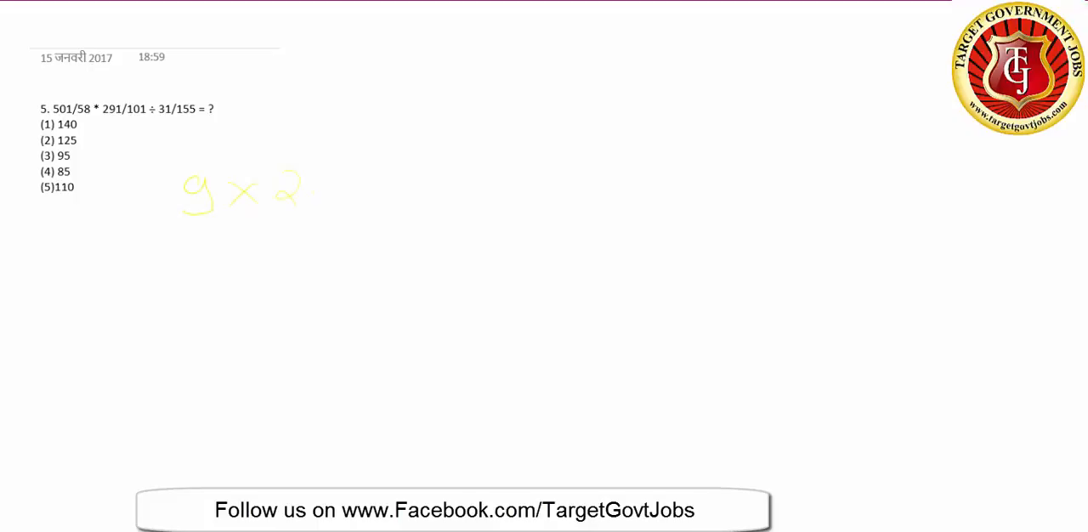
pyautogui.moveTo(332, 170); pyautogui.dragTo(340, 208)
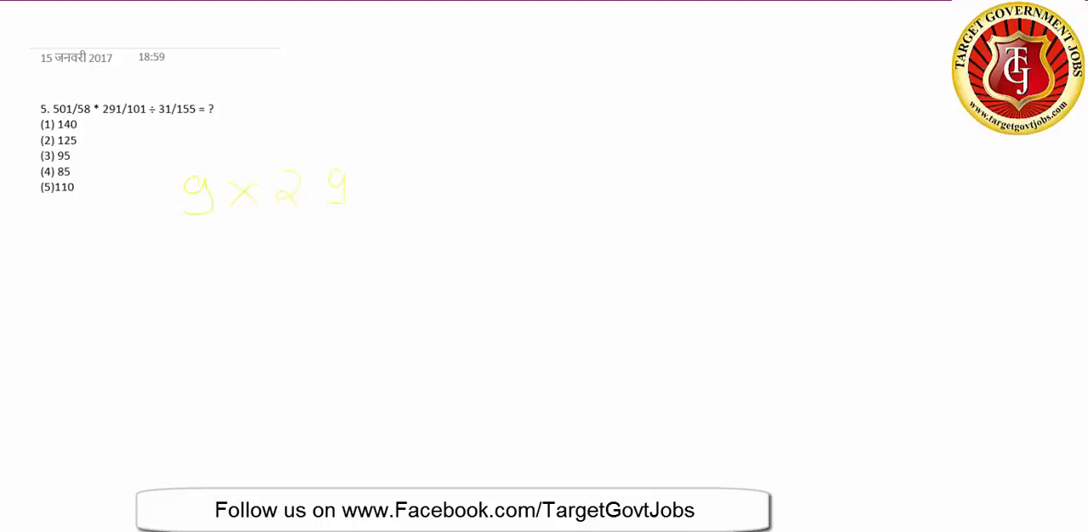
pyautogui.moveTo(174, 225); pyautogui.dragTo(225, 243)
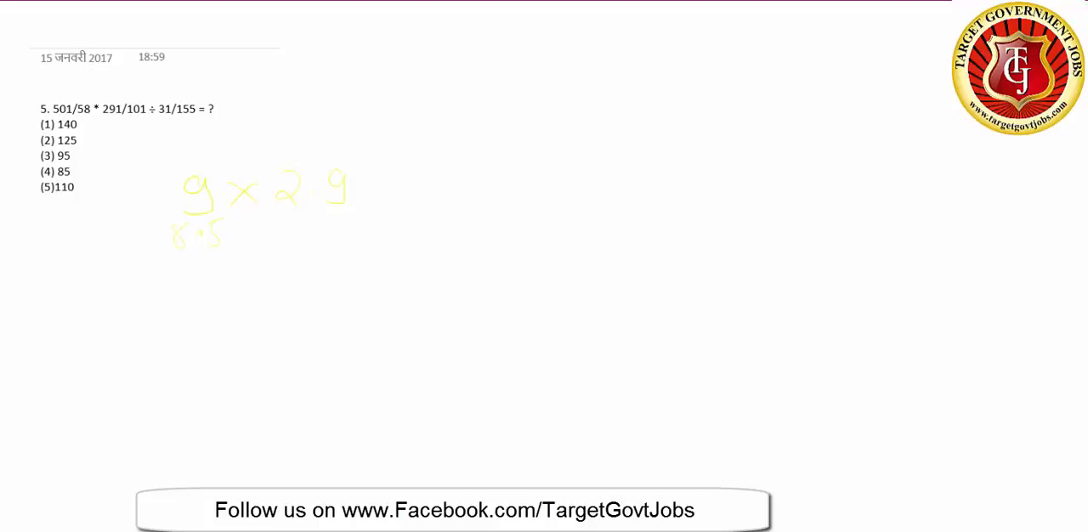
pyautogui.moveTo(366, 170); pyautogui.dragTo(387, 191)
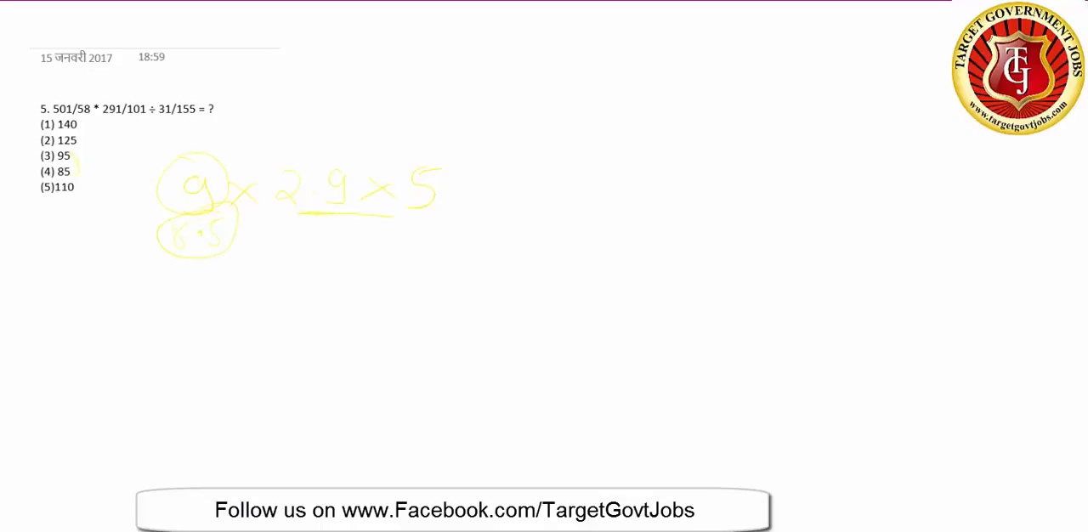
pyautogui.moveTo(302, 220); pyautogui.dragTo(425, 216)
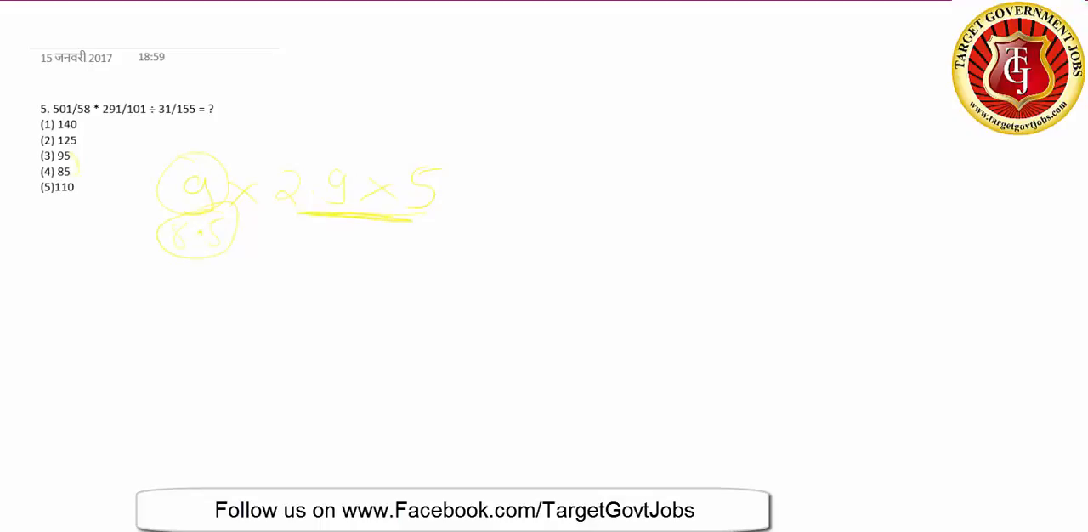